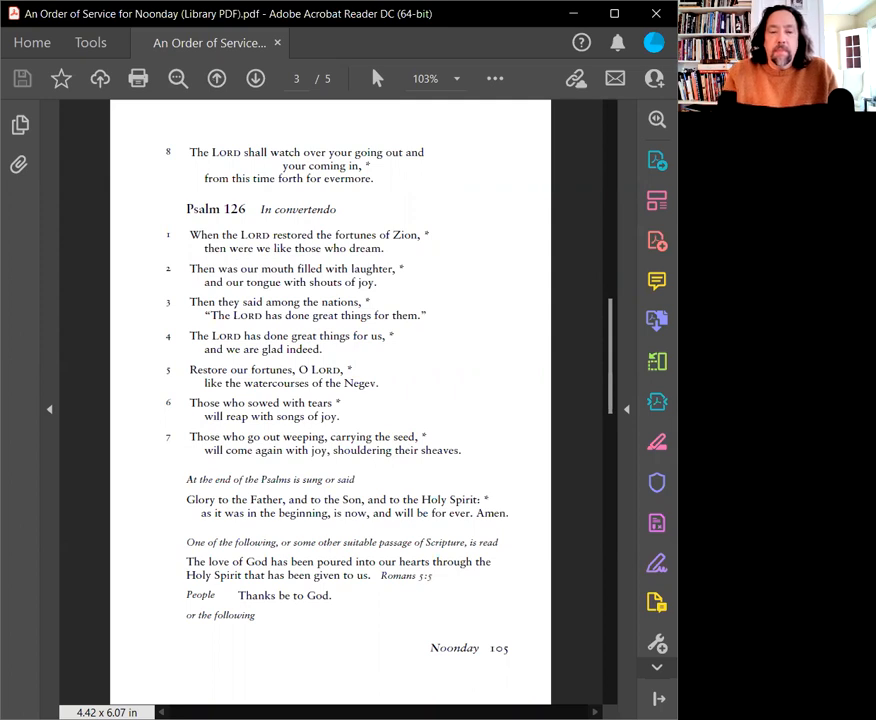
Display Thomas Merton's 'Advent' poem document in Word's Read Mode layout.
click(217, 78)
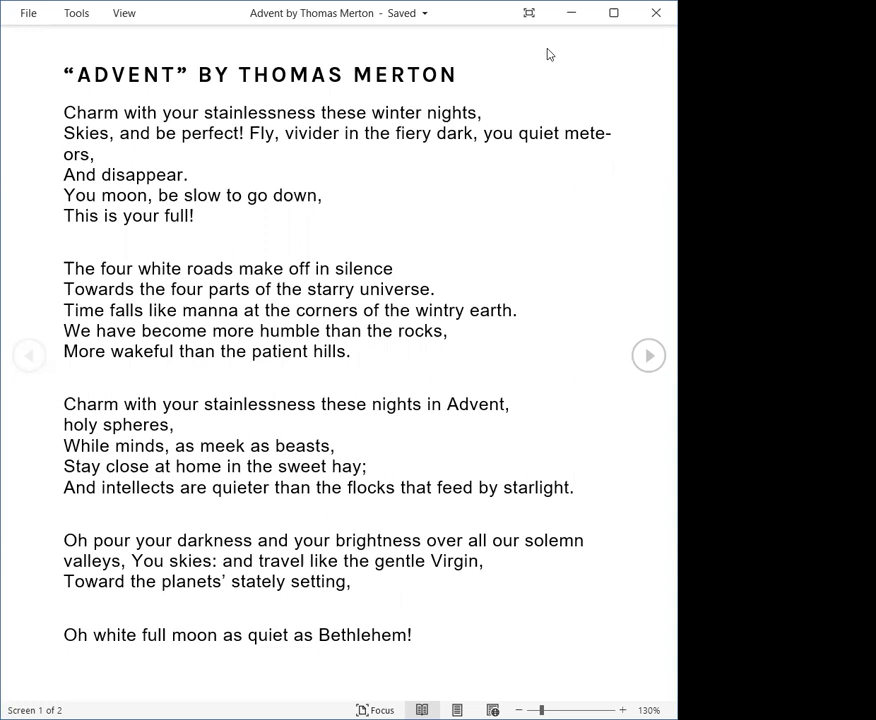
mouse_move(495, 10)
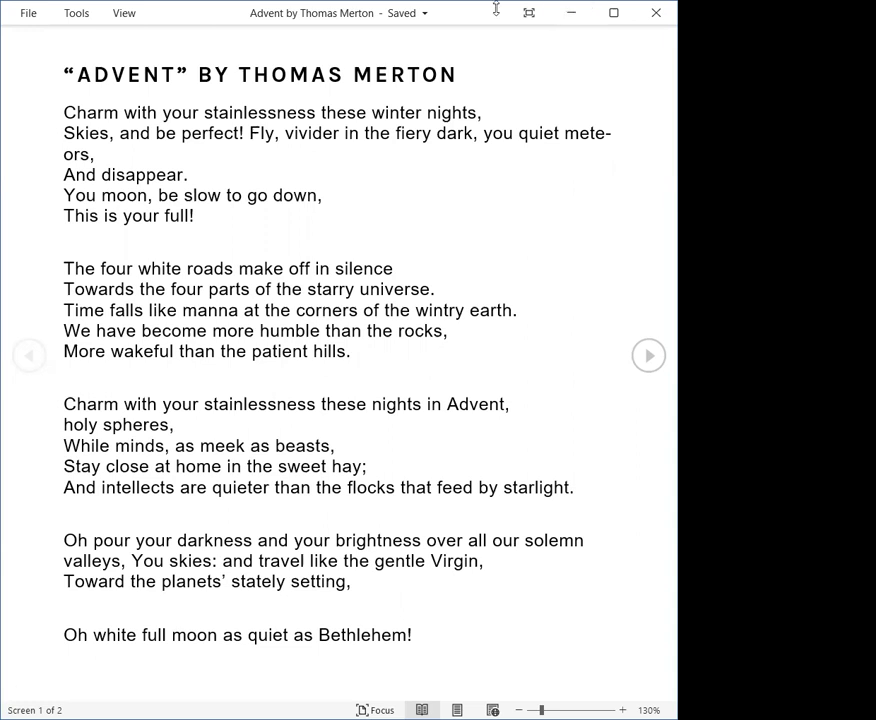